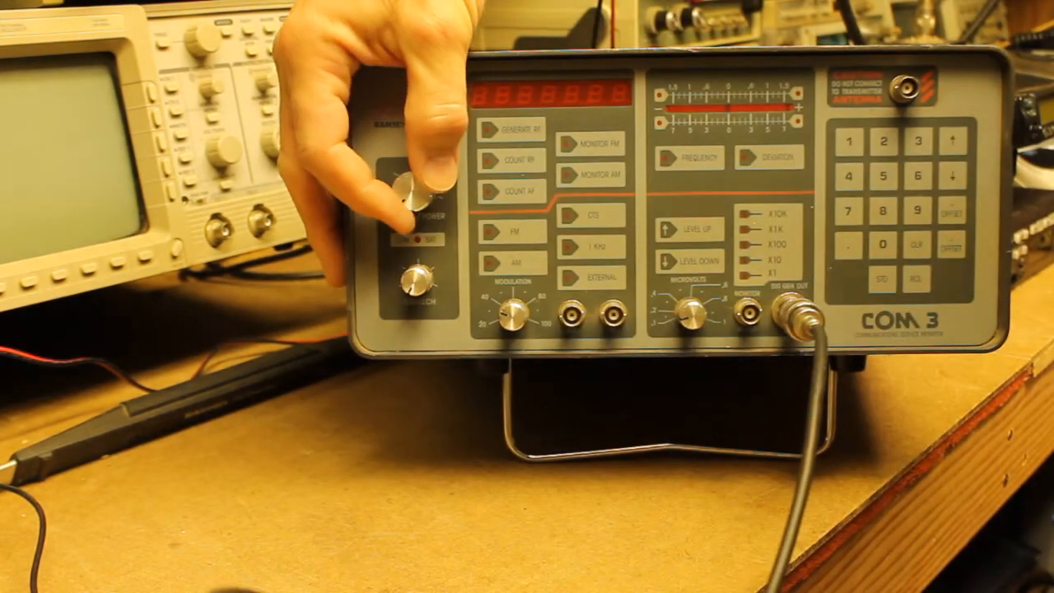
# Step: Switch on the COM 3 so it generates RF at 450.0000 with the 1 kHz tone lit
pyautogui.click(424, 185)
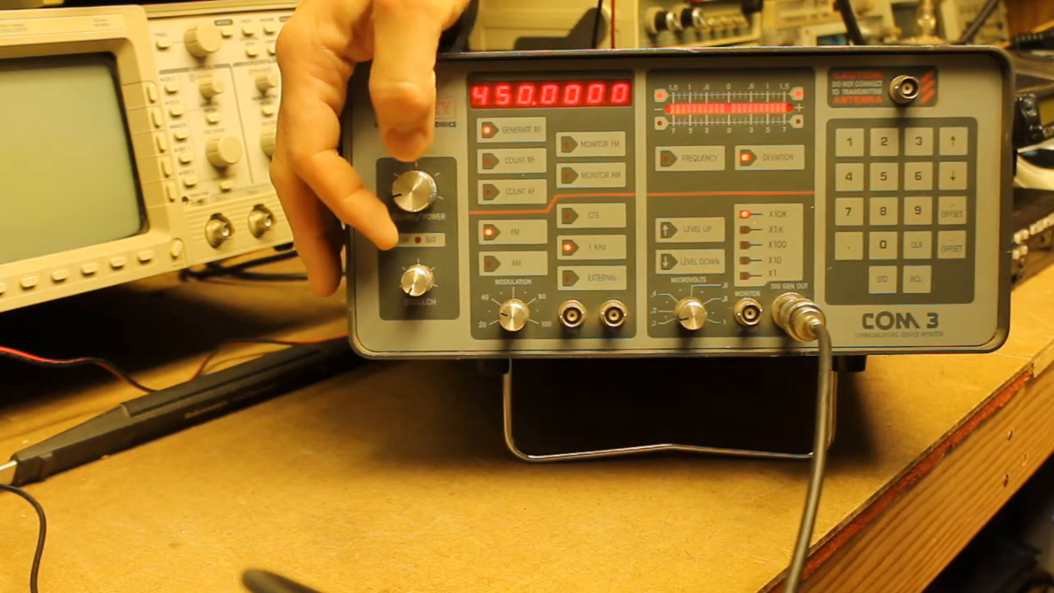